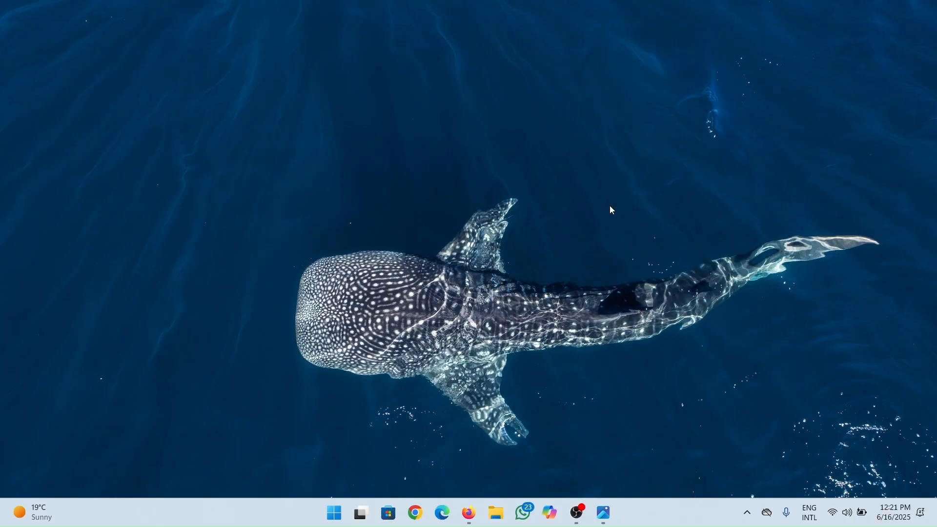
{"action": "mouse_move", "coordinate": [603, 363]}
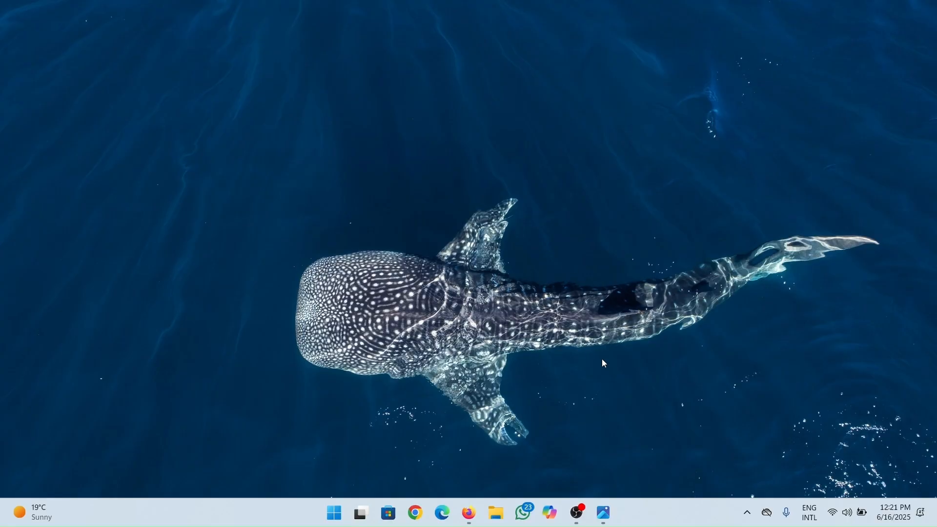
Show the Fix-Authorization-Failed-for-Above-Host-on-IPTV.png screenshot in the Photos viewer.
{"action": "left_click", "coordinate": [602, 512]}
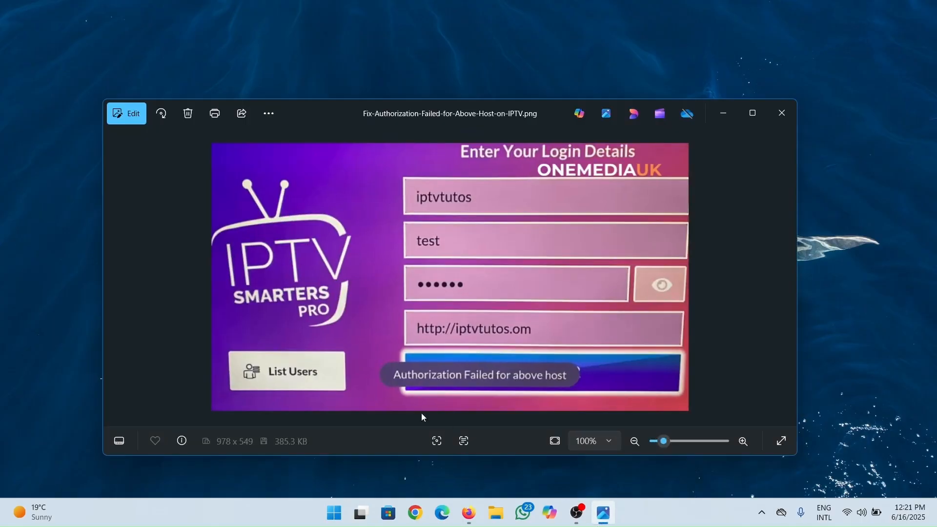
{"action": "mouse_move", "coordinate": [501, 383]}
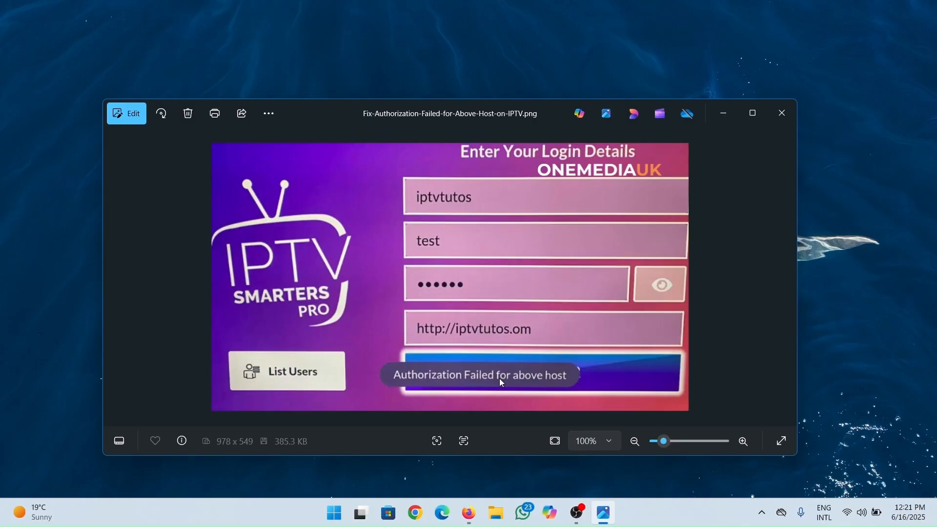
Review the Google results on verifying credentials and server status, then return to the error screenshot.
{"action": "left_click", "coordinate": [468, 512]}
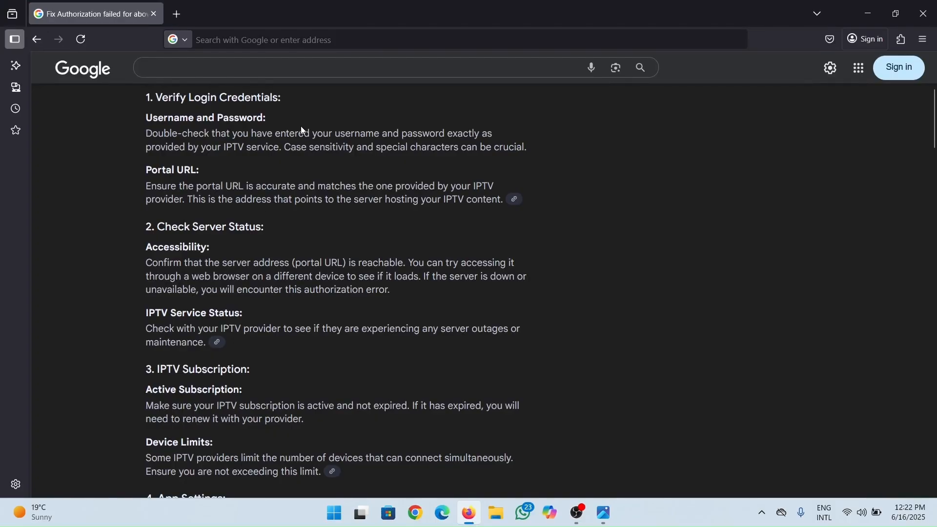
{"action": "mouse_move", "coordinate": [159, 147]}
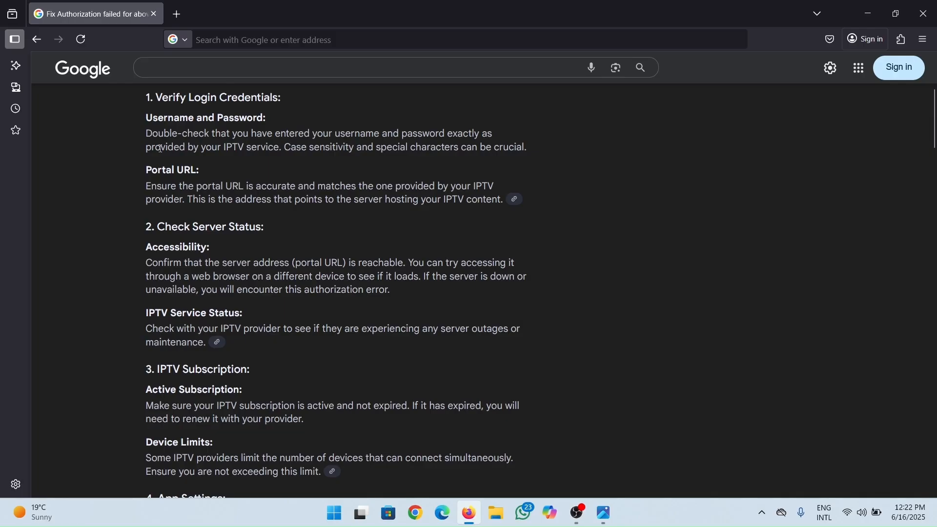
{"action": "mouse_move", "coordinate": [302, 164]}
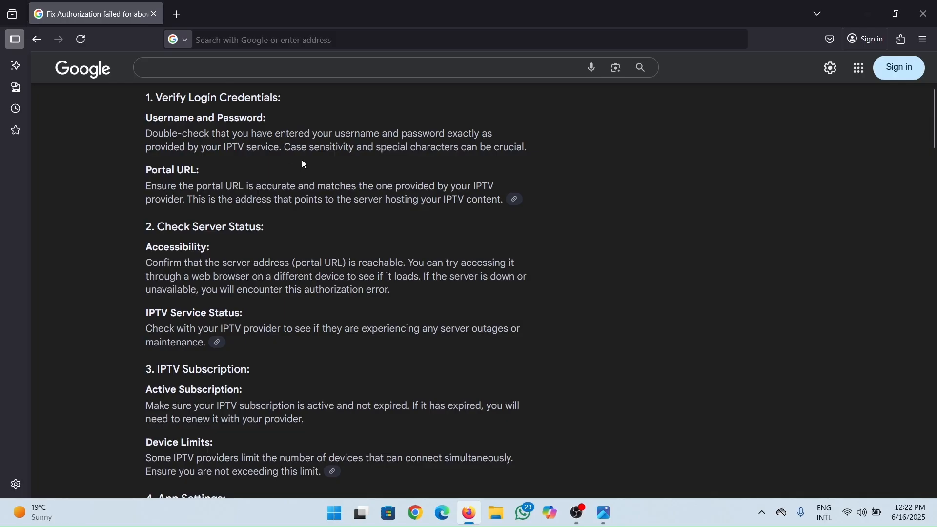
{"action": "mouse_move", "coordinate": [233, 148]}
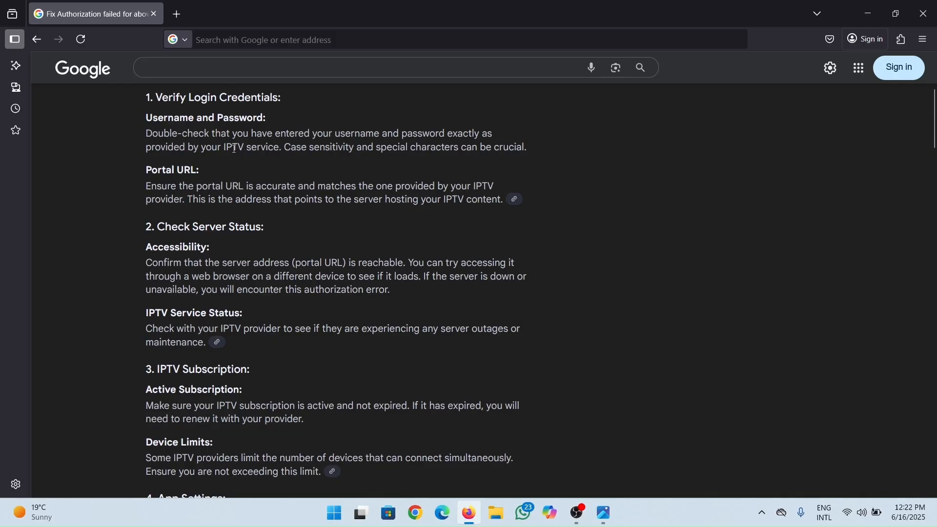
{"action": "mouse_move", "coordinate": [433, 141]}
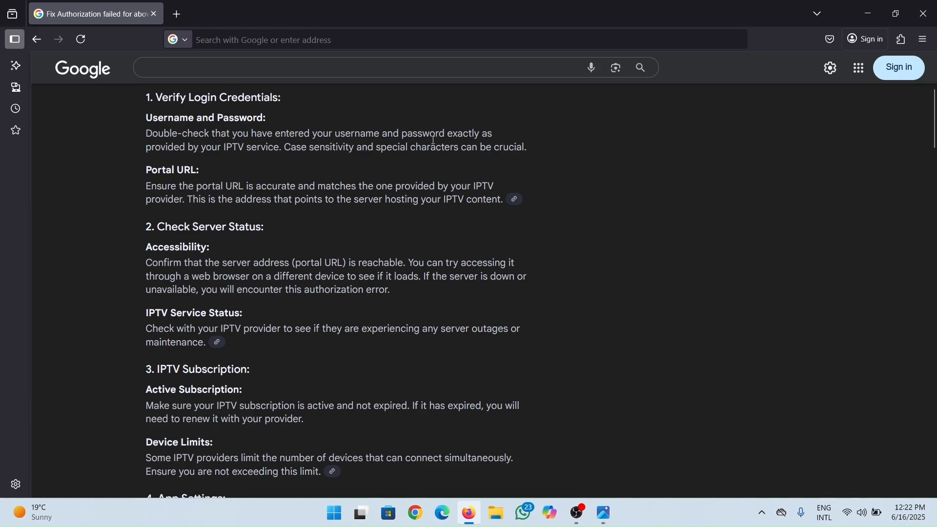
{"action": "mouse_move", "coordinate": [258, 162]}
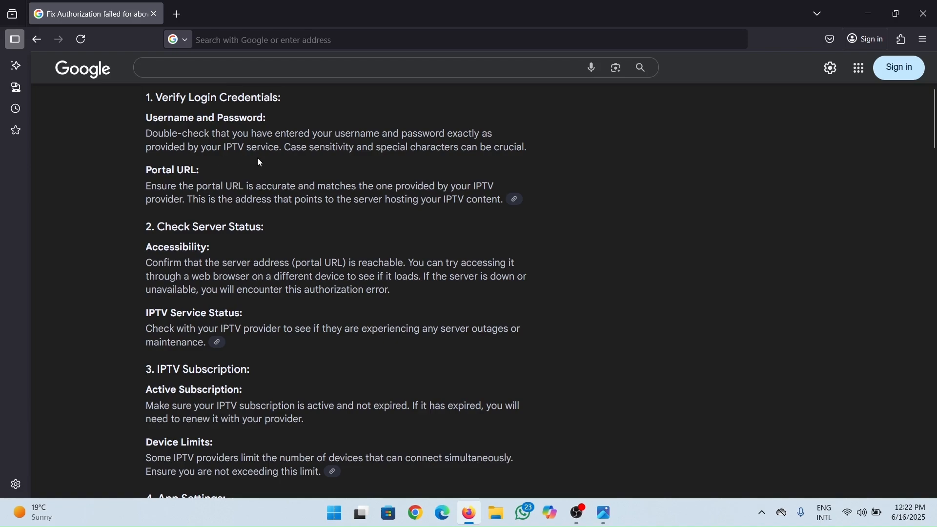
{"action": "mouse_move", "coordinate": [356, 160]}
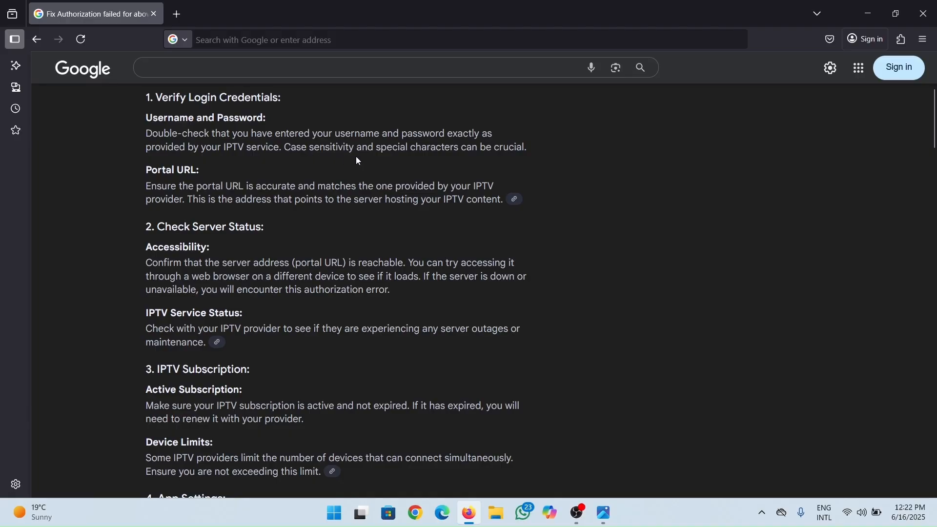
{"action": "mouse_move", "coordinate": [526, 166]}
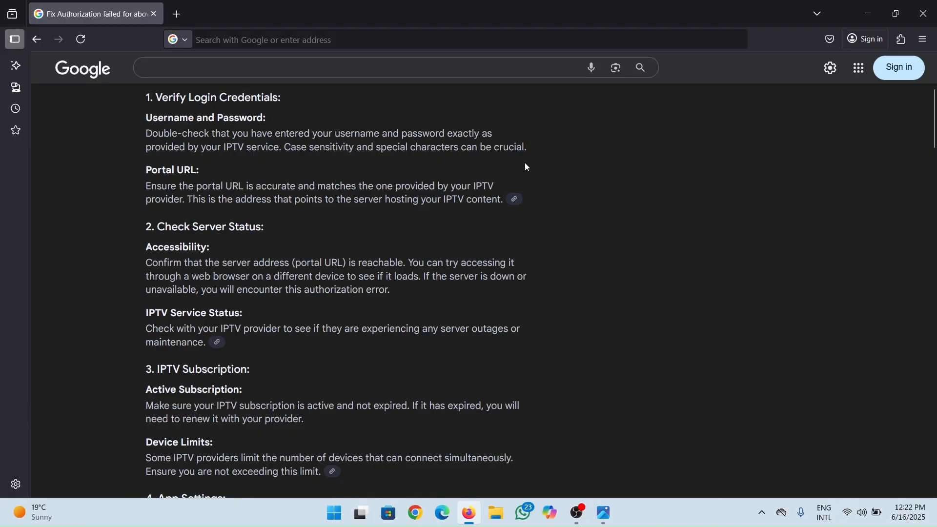
{"action": "mouse_move", "coordinate": [451, 175]}
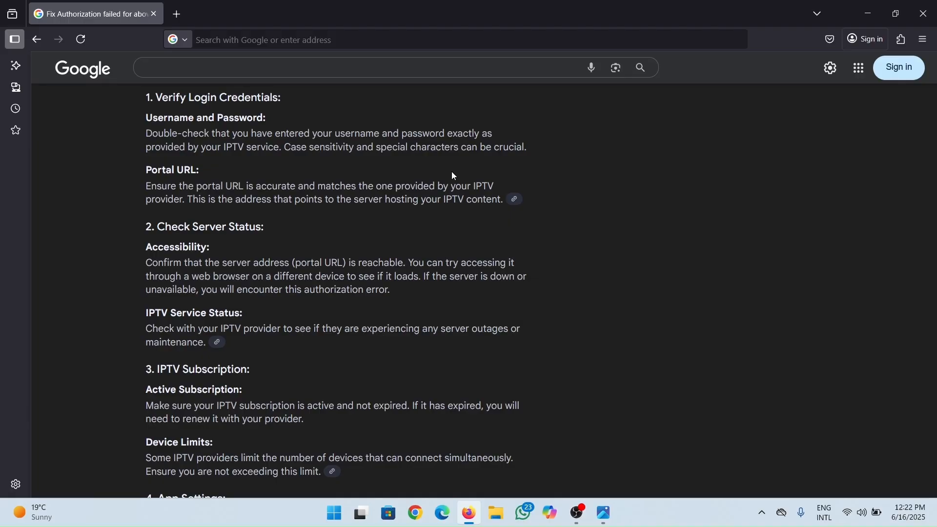
{"action": "mouse_move", "coordinate": [352, 227]}
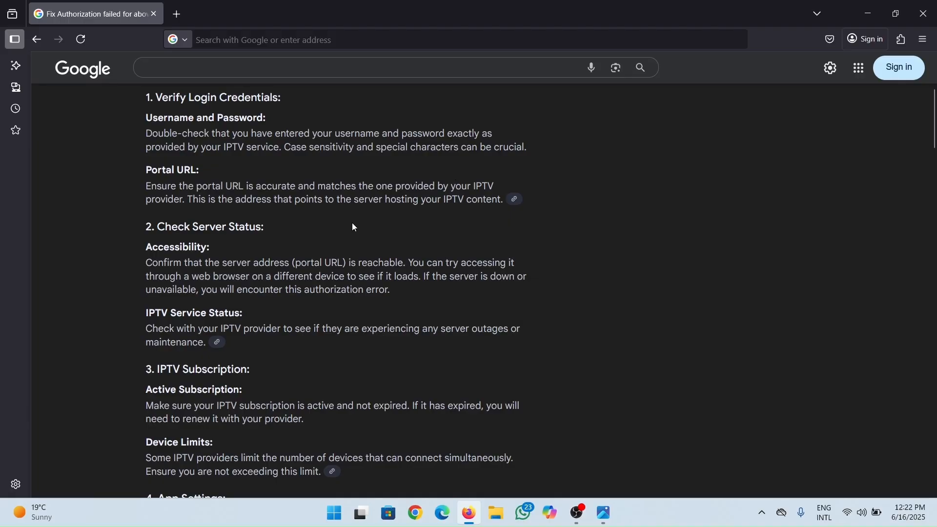
{"action": "mouse_move", "coordinate": [471, 281]}
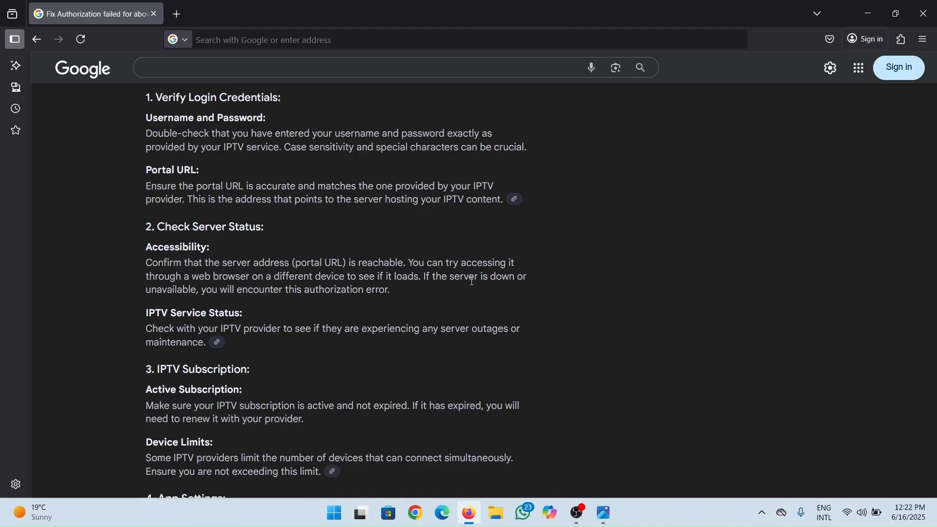
{"action": "mouse_move", "coordinate": [810, 4]}
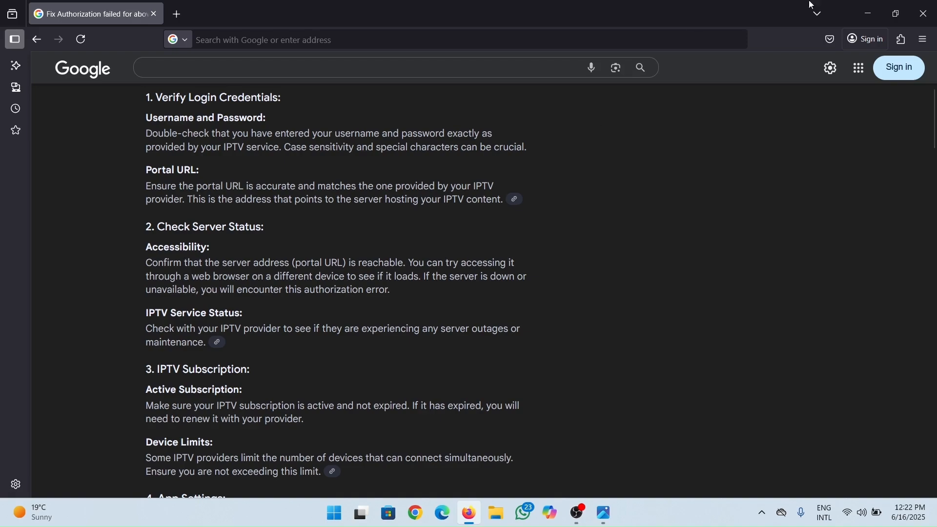
{"action": "left_click", "coordinate": [602, 512]}
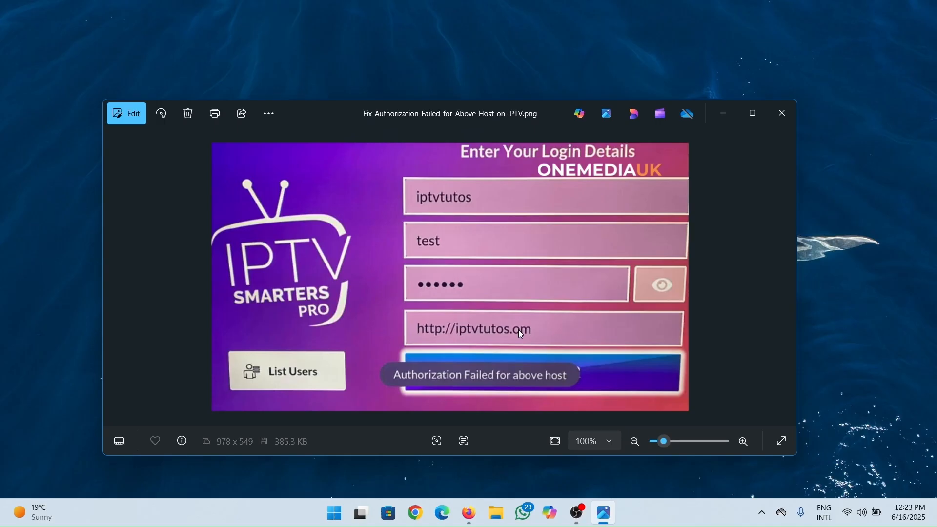
{"action": "mouse_move", "coordinate": [536, 363]}
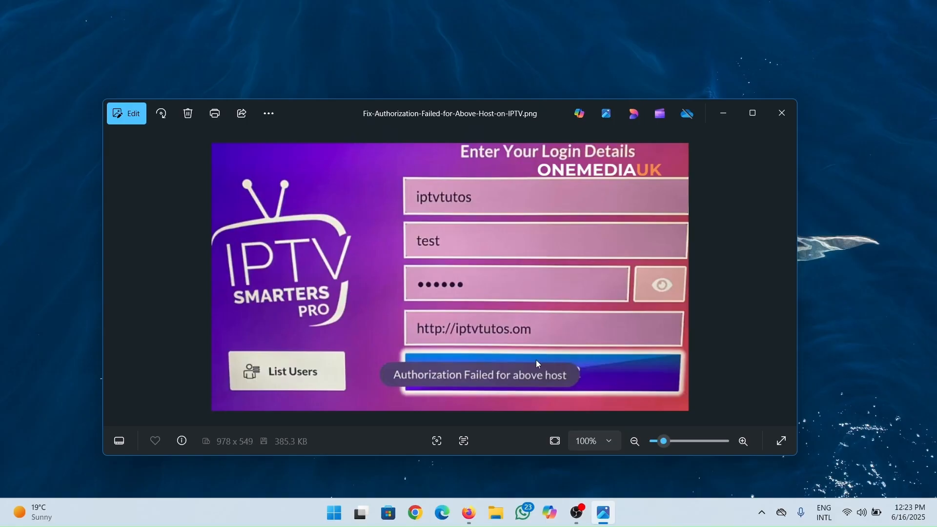
{"action": "mouse_move", "coordinate": [560, 342]}
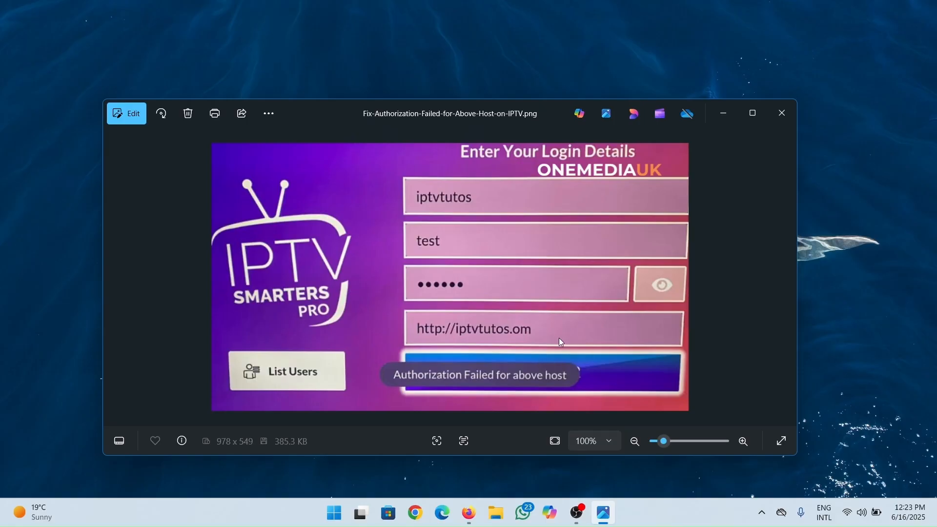
{"action": "mouse_move", "coordinate": [550, 338]}
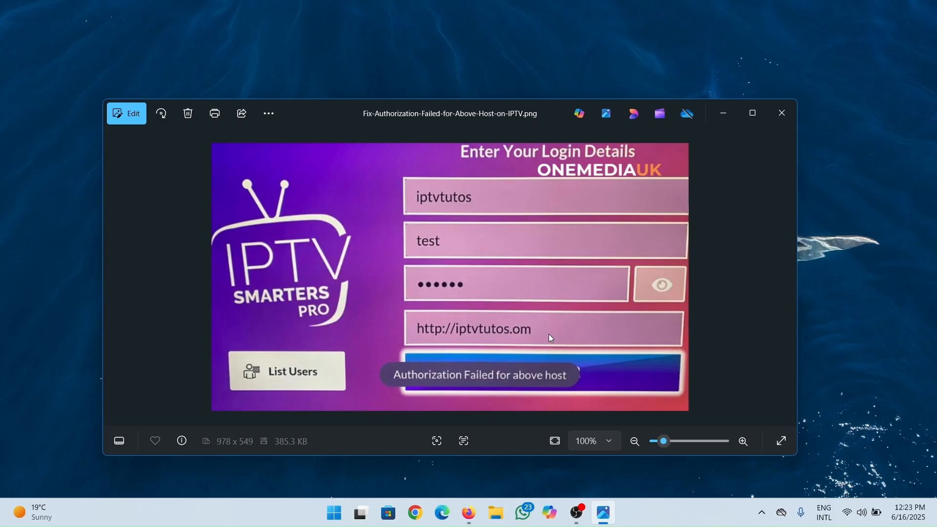
{"action": "mouse_move", "coordinate": [427, 341]}
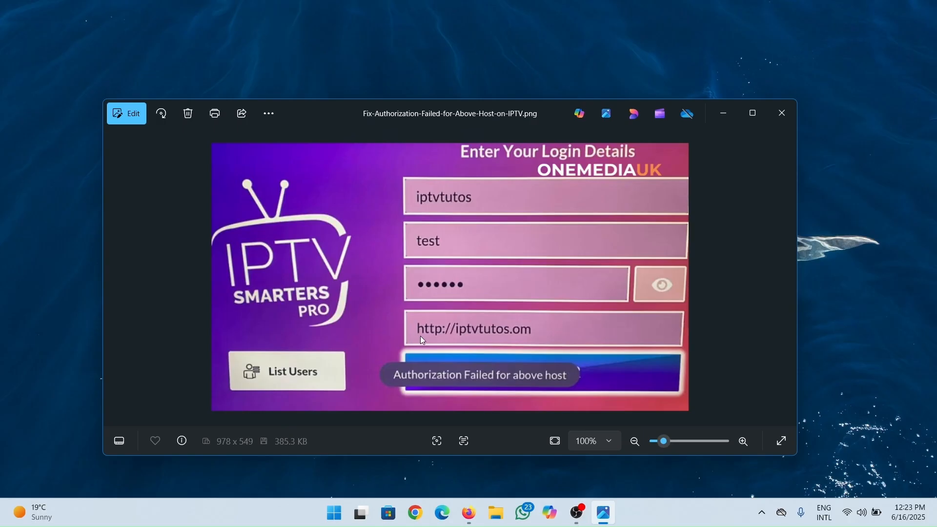
{"action": "mouse_move", "coordinate": [411, 347]}
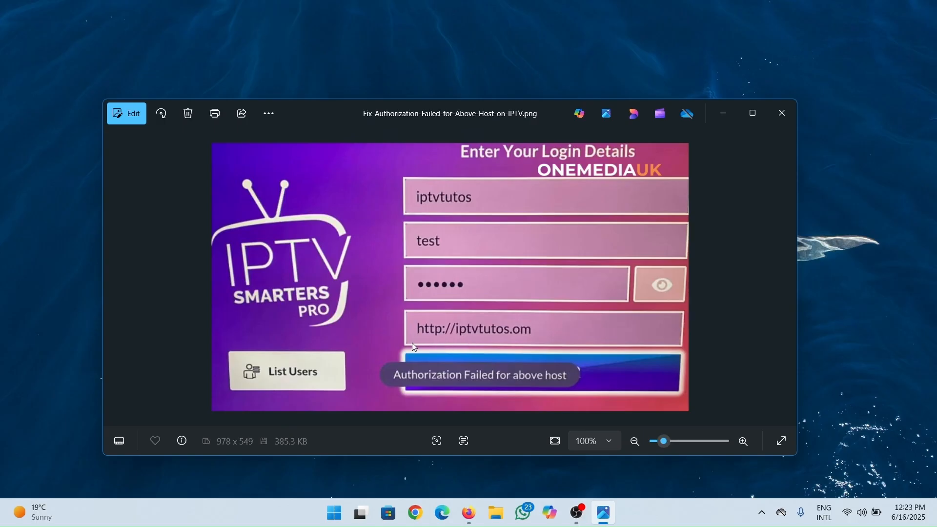